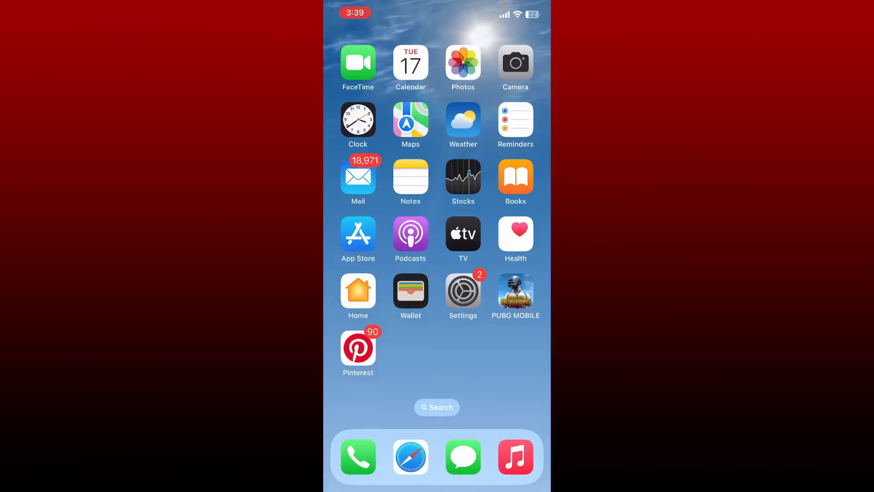
Step: Bring up Control Center over the Home Screen with its connectivity and brightness controls
scroll(left, 3)
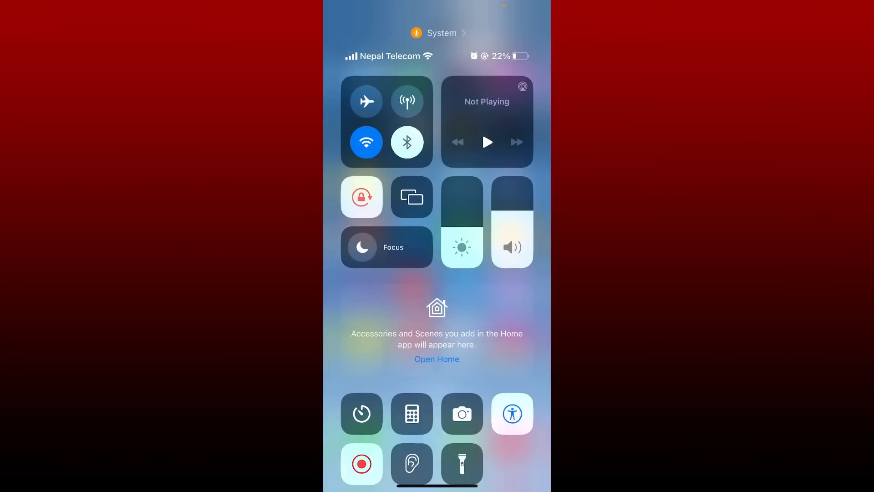
Step: Dismiss Control Center and launch Facebook from the second Home Screen page
click(362, 464)
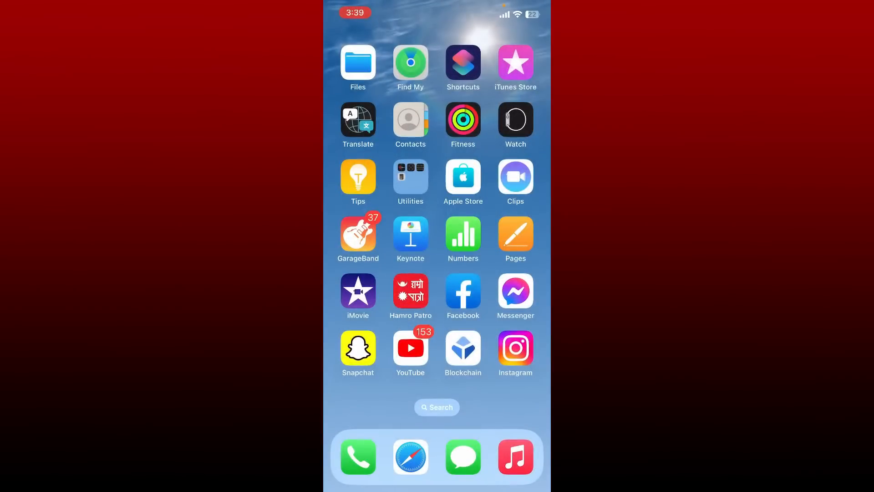
click(463, 291)
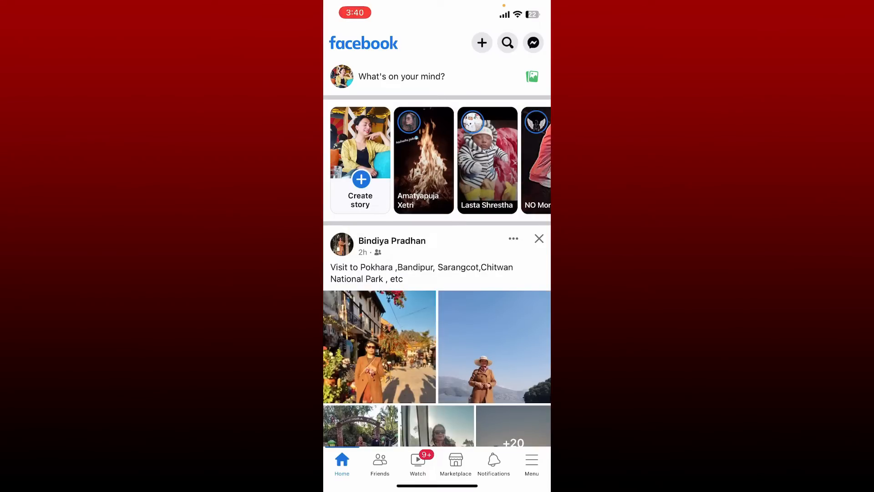
Step: Log out of the Facebook account from the Menu and confirm the log-out prompt
click(531, 462)
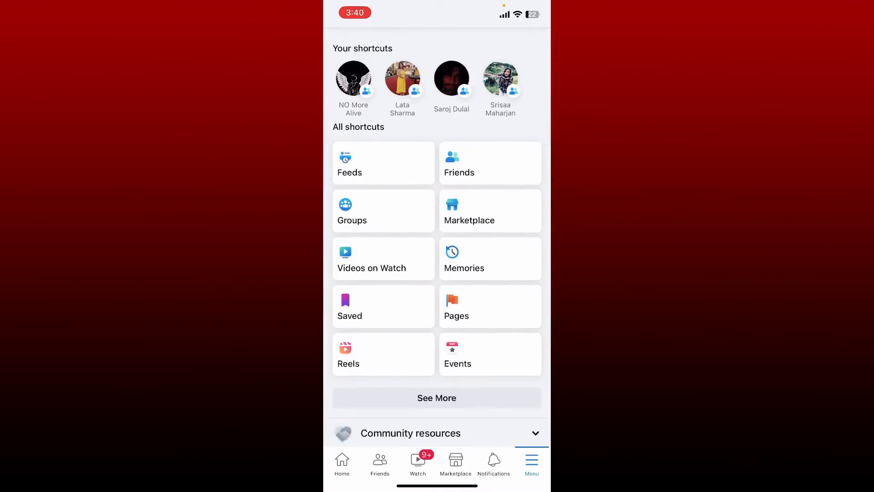
scroll(down, 3)
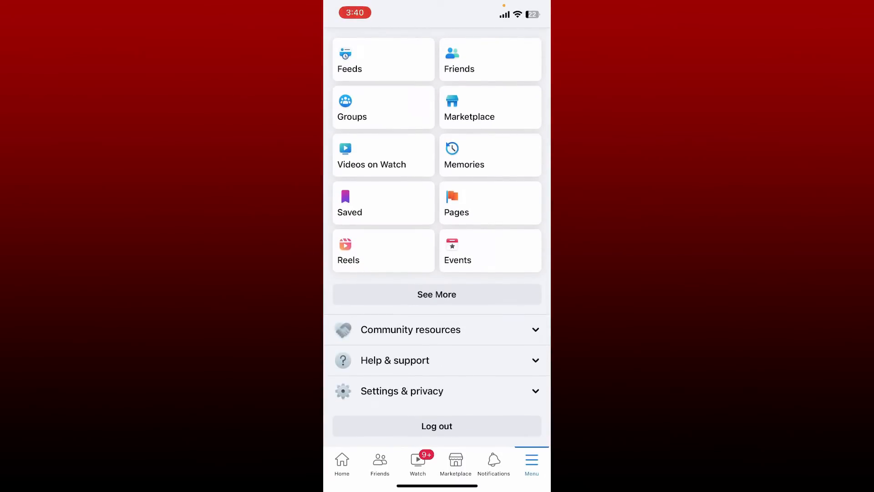
click(436, 426)
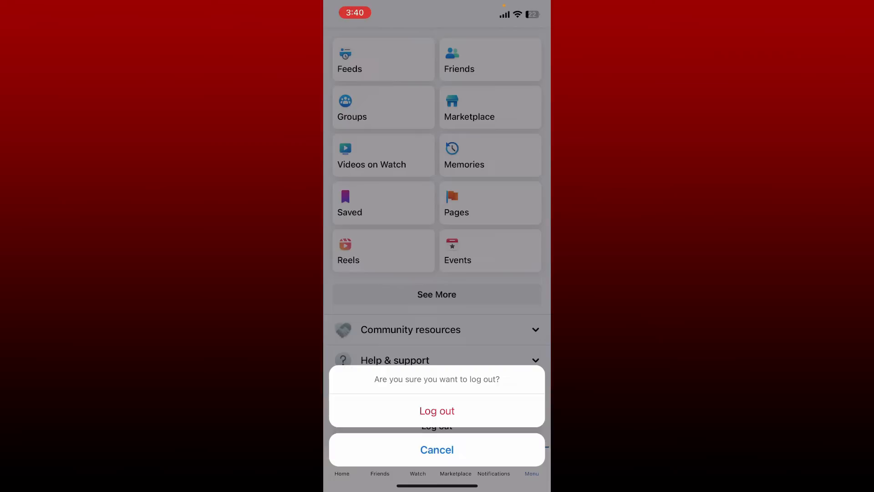
click(436, 411)
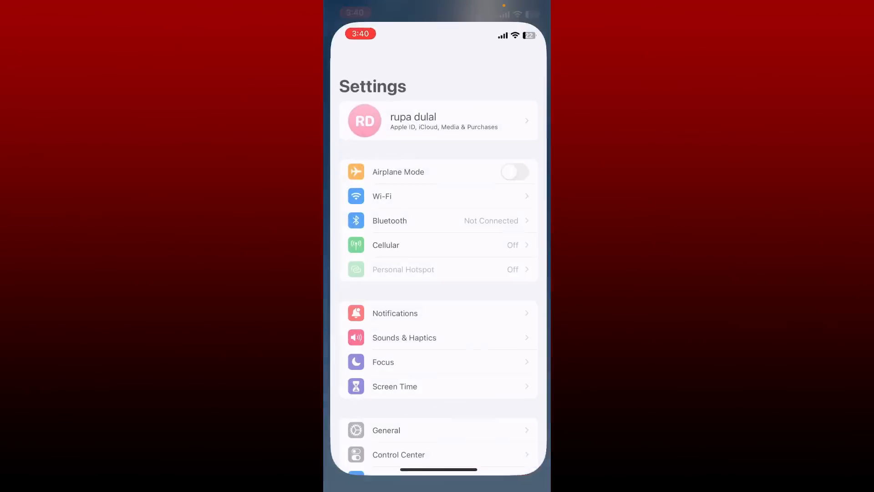
Step: Delete Facebook and its data via Settings > General > iPhone Storage > Facebook
scroll(down, 3)
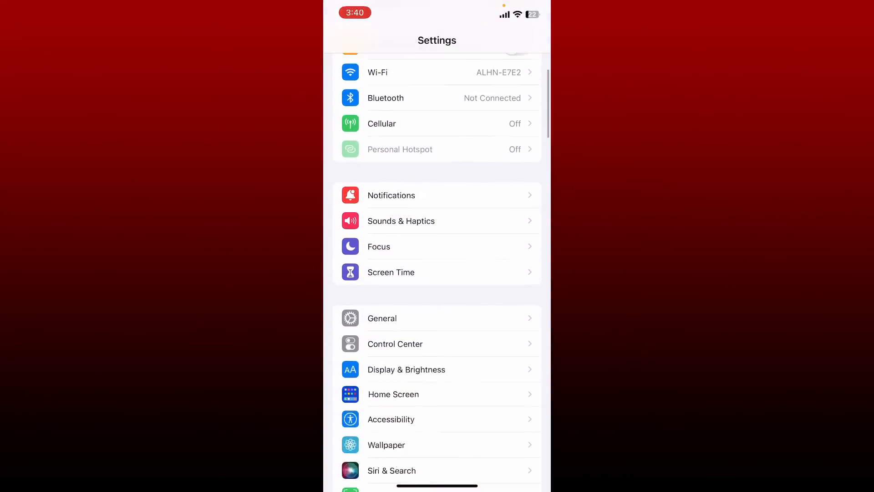
click(381, 318)
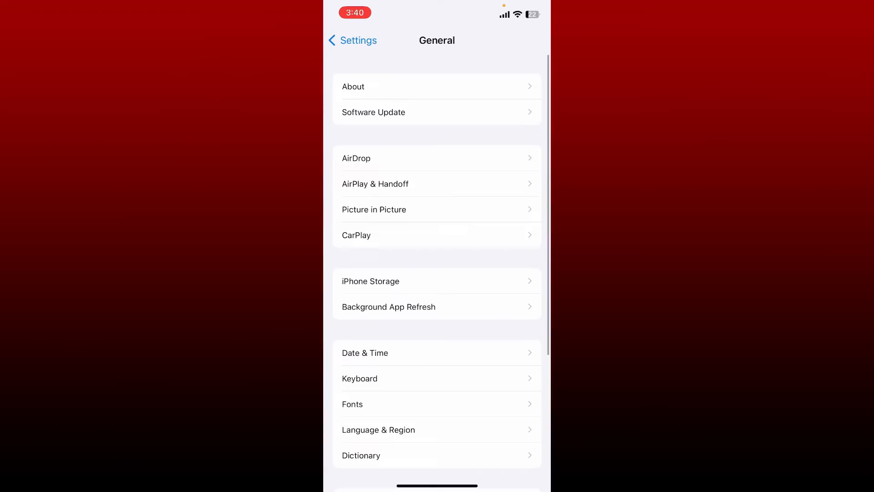
click(371, 281)
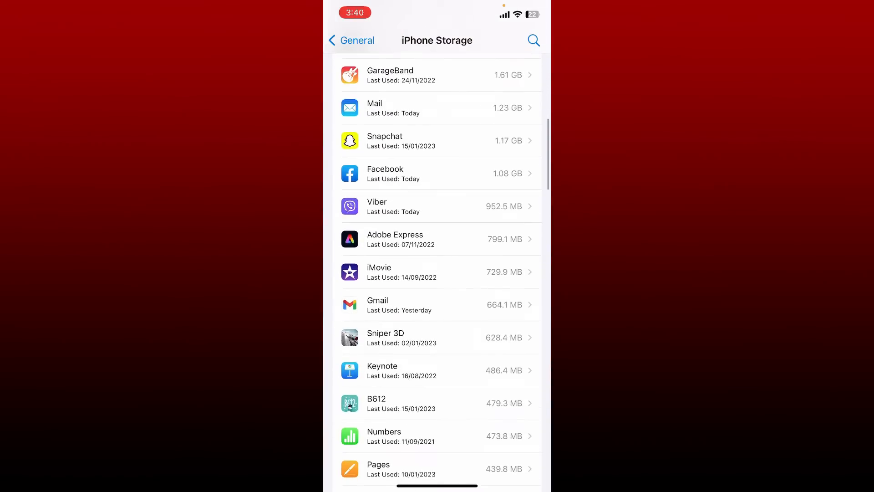
click(440, 173)
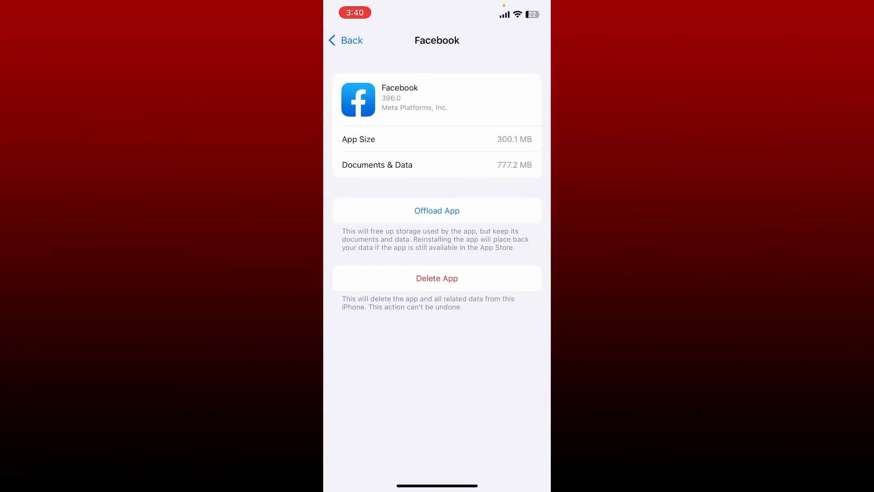
click(437, 279)
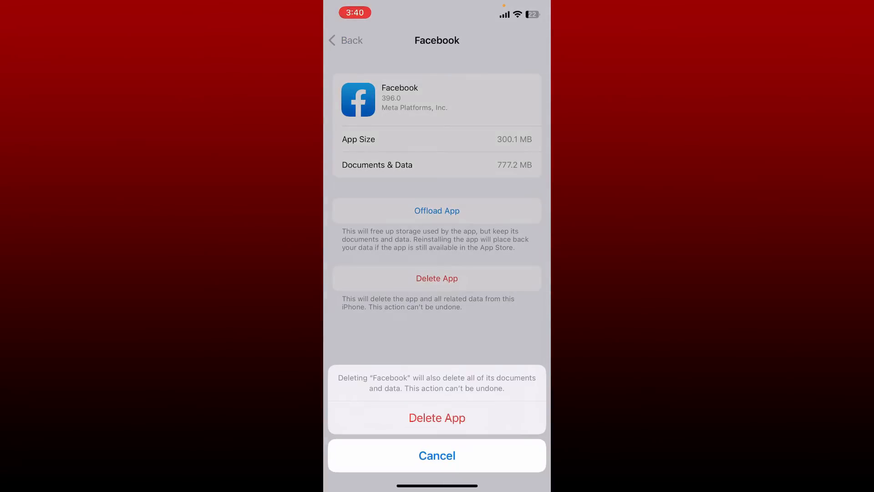
click(436, 418)
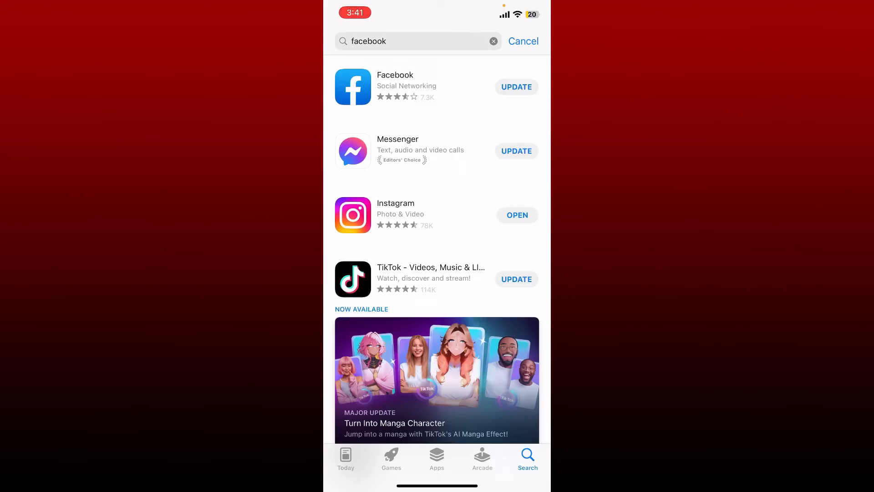
Step: Download Facebook again from the App Store search results
click(395, 87)
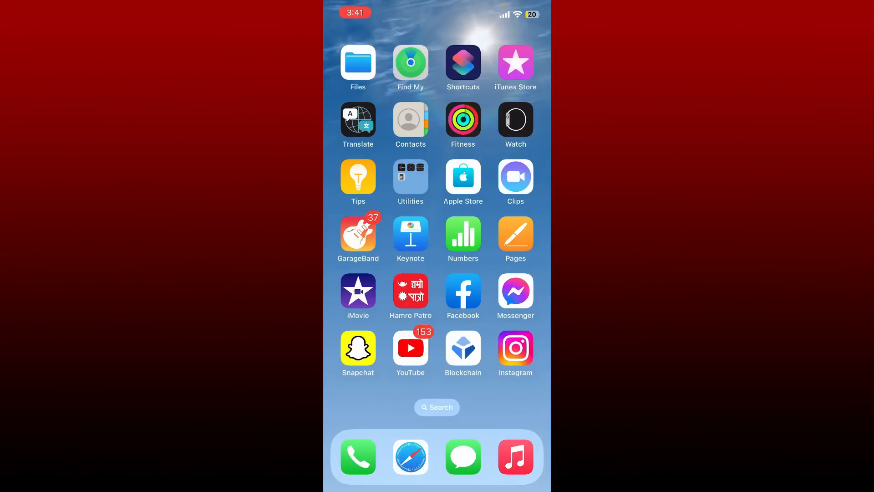
Step: Launch the reinstalled Facebook and scroll its News Feed to check it loads
click(463, 291)
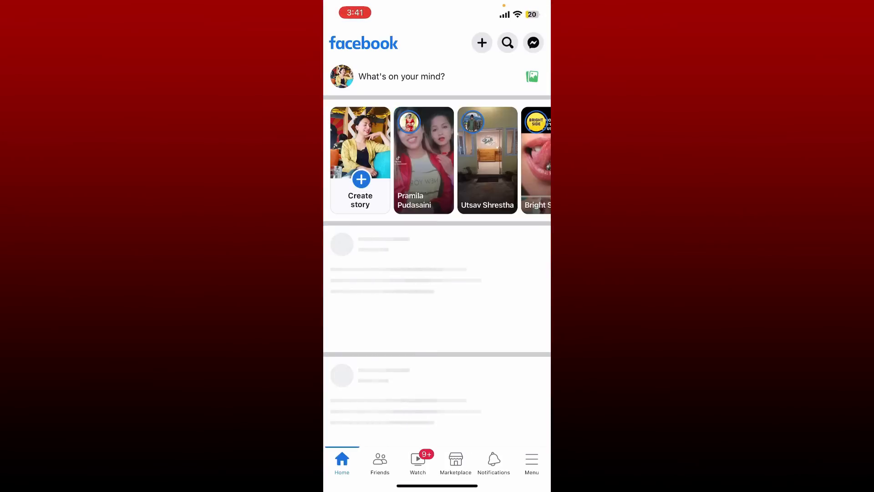
scroll(down, 3)
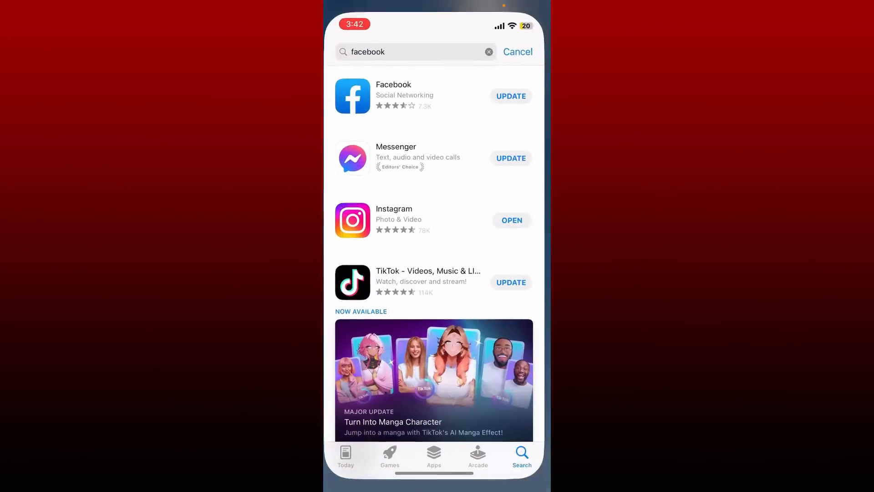
Step: Start the Facebook update from App Store search results and return Home while it installs
click(415, 51)
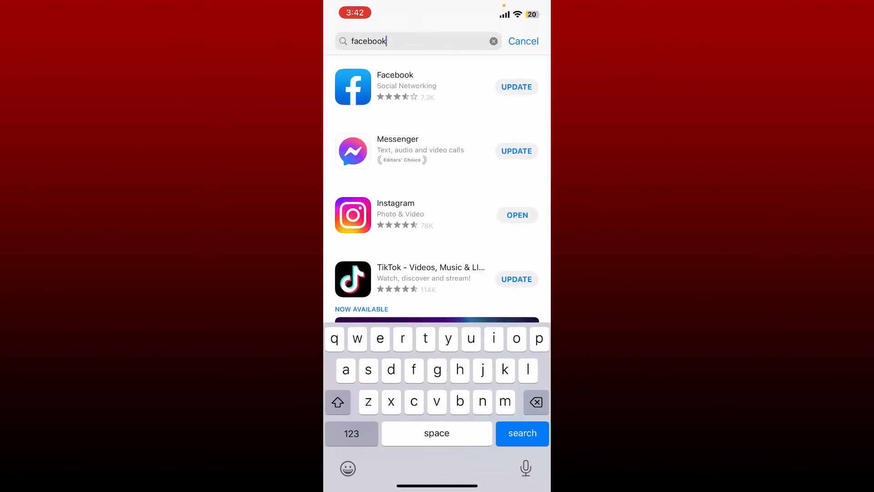
click(516, 87)
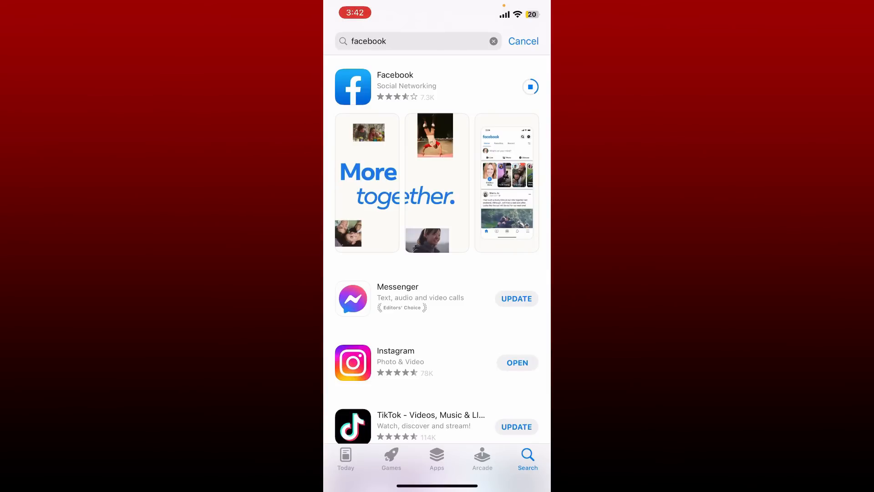
key(home)
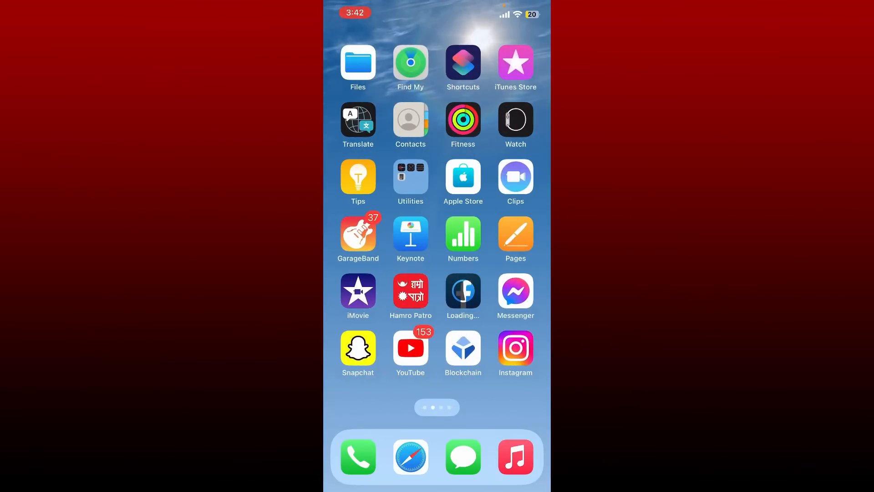